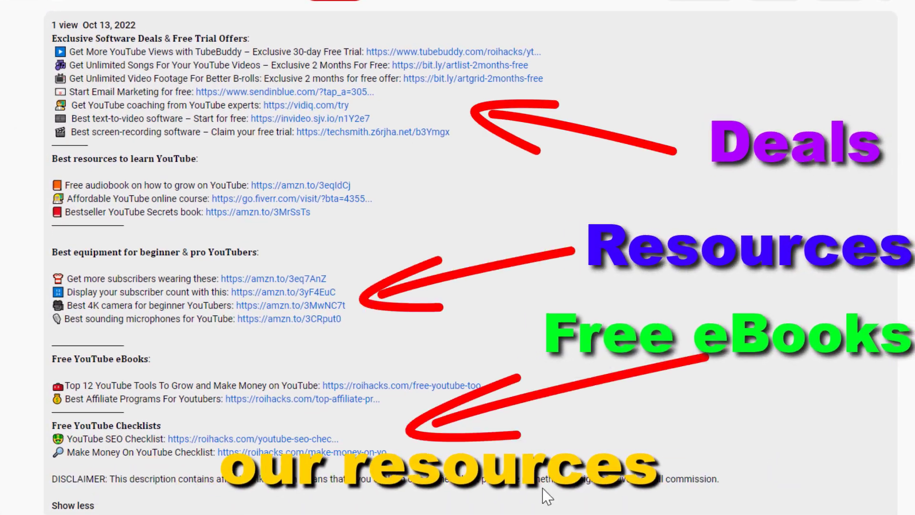
Go to the channel's Subtitles page listing all videos and caption languages.
{"action": "left_click", "coordinate": [400, 385]}
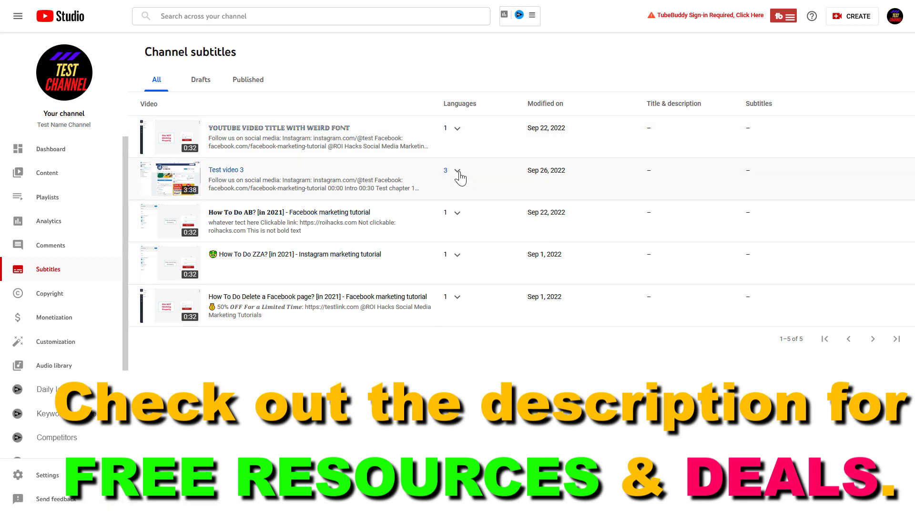
Expand Test video 3 to list its three English subtitle tracks.
{"action": "left_click", "coordinate": [452, 170]}
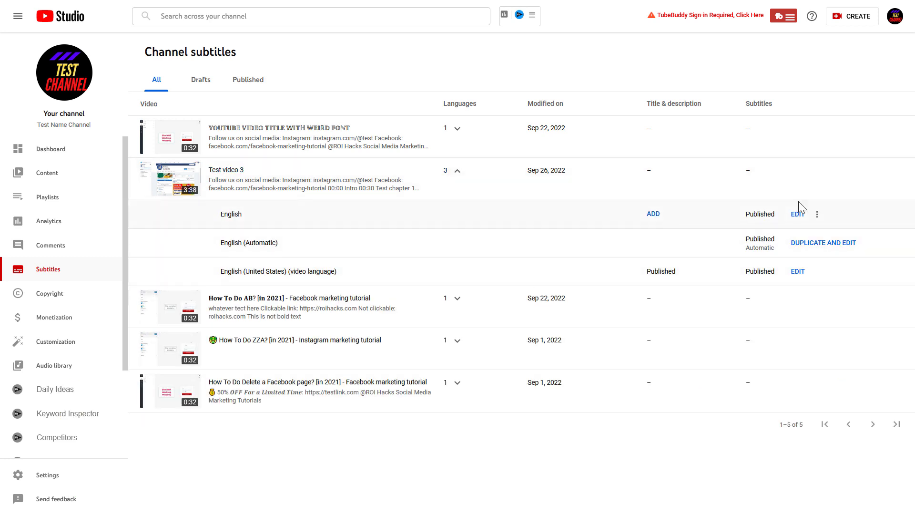
{"action": "mouse_move", "coordinate": [296, 271]}
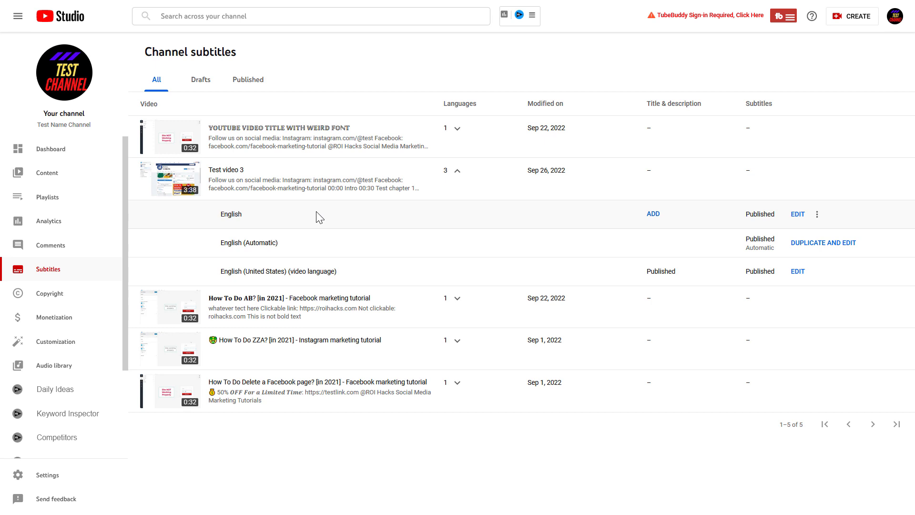
{"action": "mouse_move", "coordinate": [397, 279]}
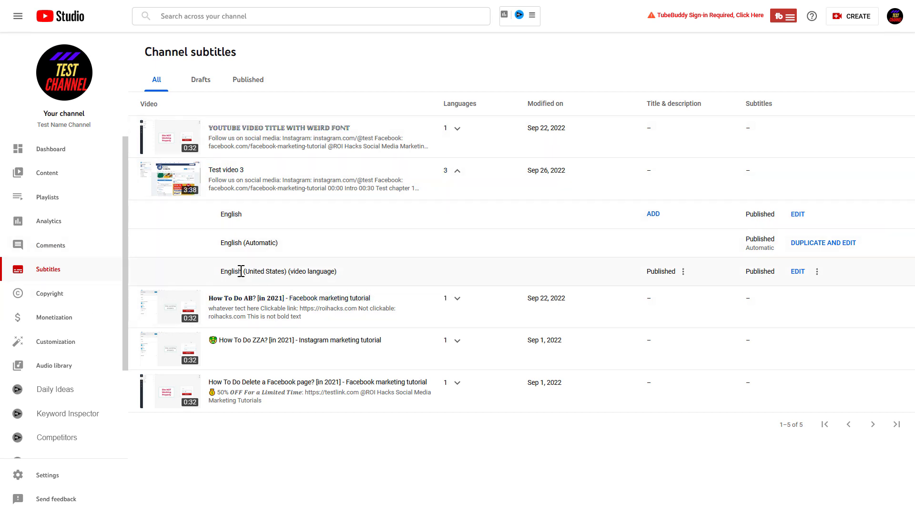
{"action": "mouse_move", "coordinate": [817, 271]}
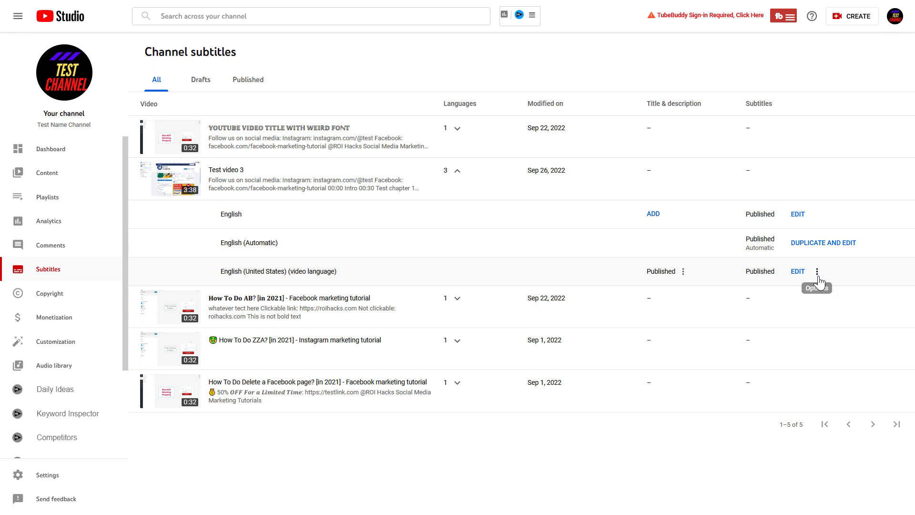
{"action": "mouse_move", "coordinate": [347, 283]}
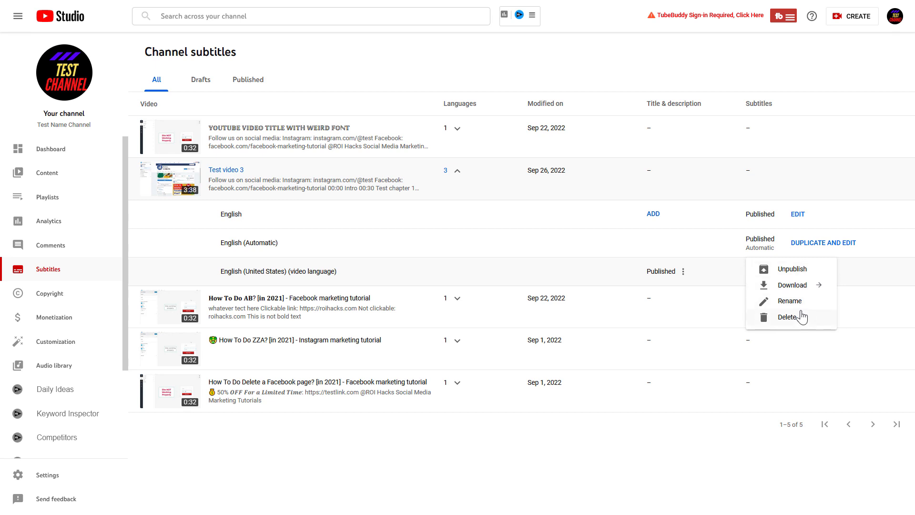
{"action": "mouse_move", "coordinate": [789, 285]}
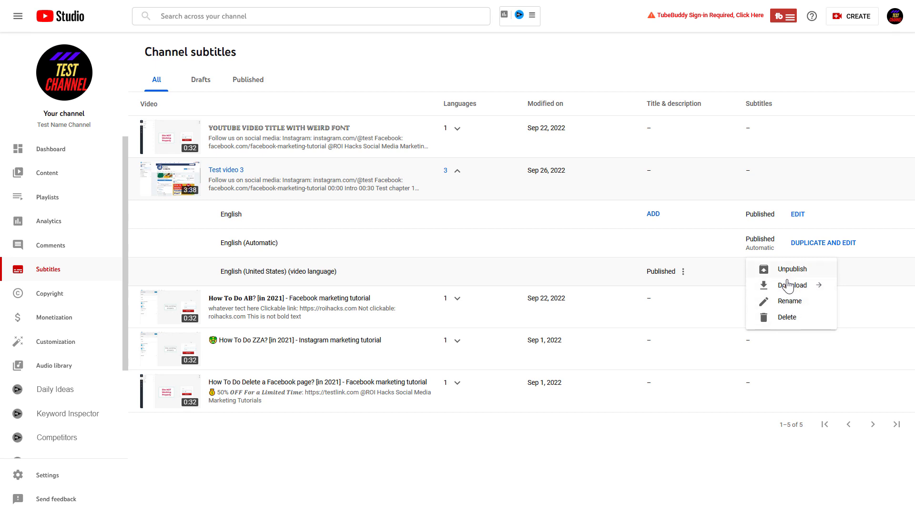
{"action": "mouse_move", "coordinate": [787, 317]}
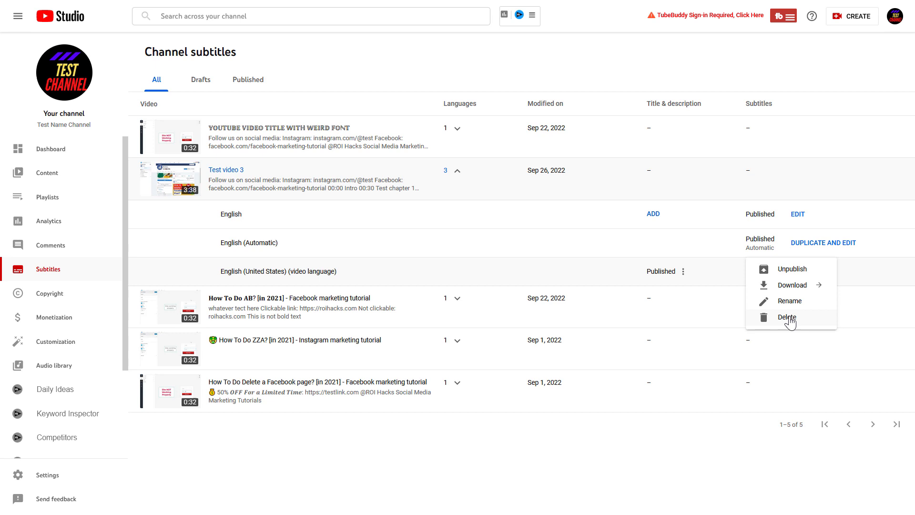
{"action": "mouse_move", "coordinate": [788, 273]}
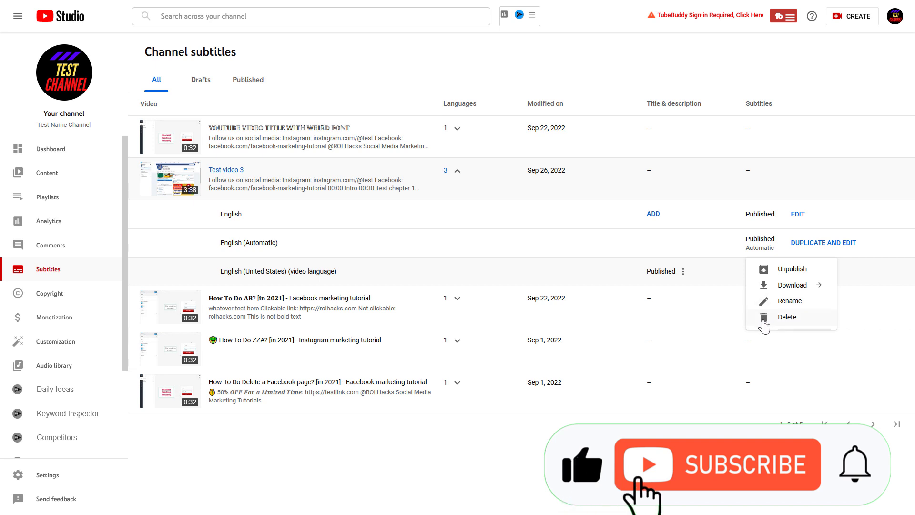
Choose Delete for Test video 3's English (United States) subtitle track.
{"action": "left_click", "coordinate": [787, 317]}
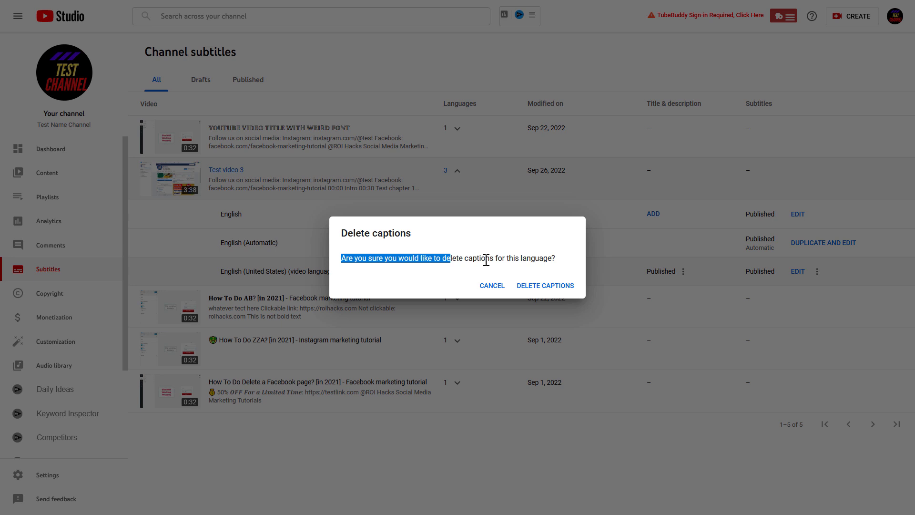
{"action": "mouse_move", "coordinate": [545, 286]}
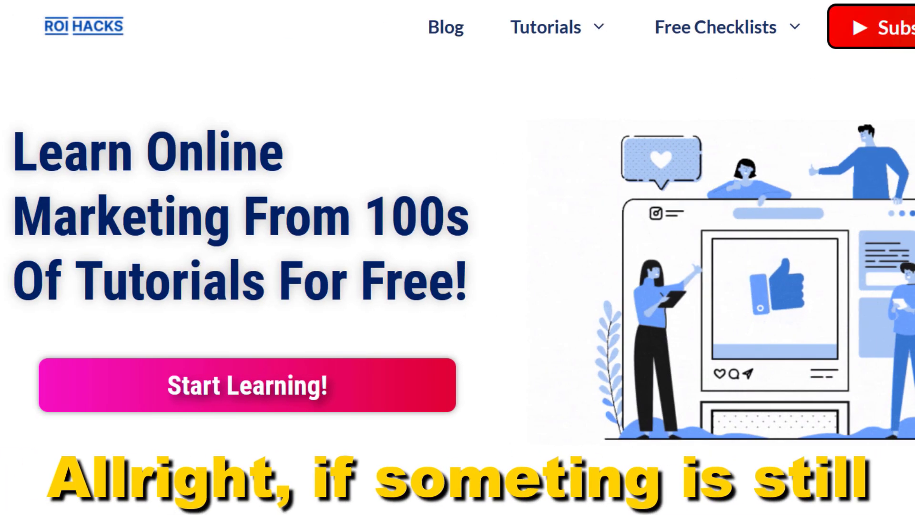
Scroll through the video description's deals, learning resources and free checklists.
{"action": "scroll", "scroll_direction": "down", "scroll_amount": 3}
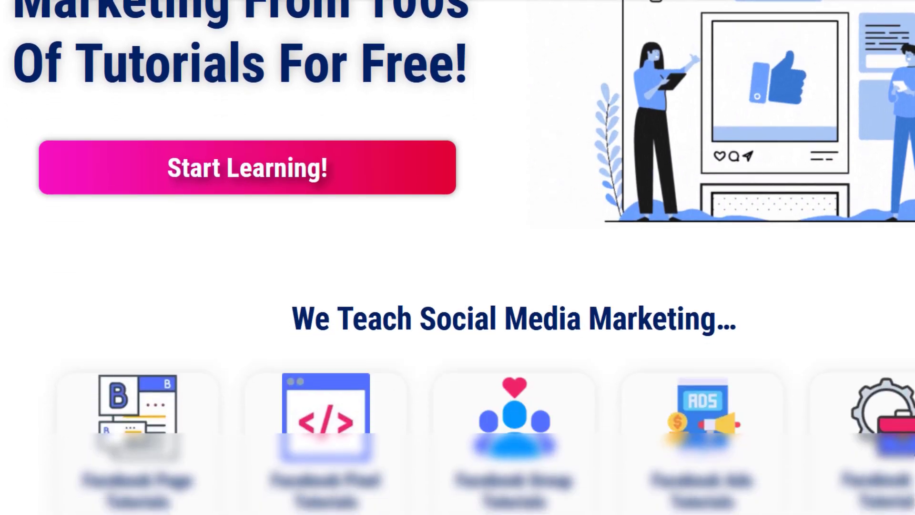
{"action": "scroll", "scroll_direction": "down", "scroll_amount": 3}
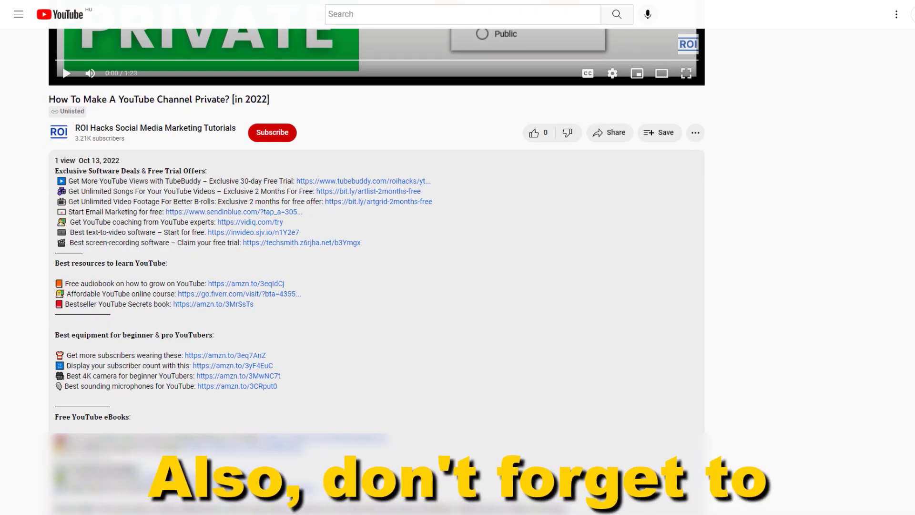
{"action": "scroll", "scroll_direction": "down", "scroll_amount": 3}
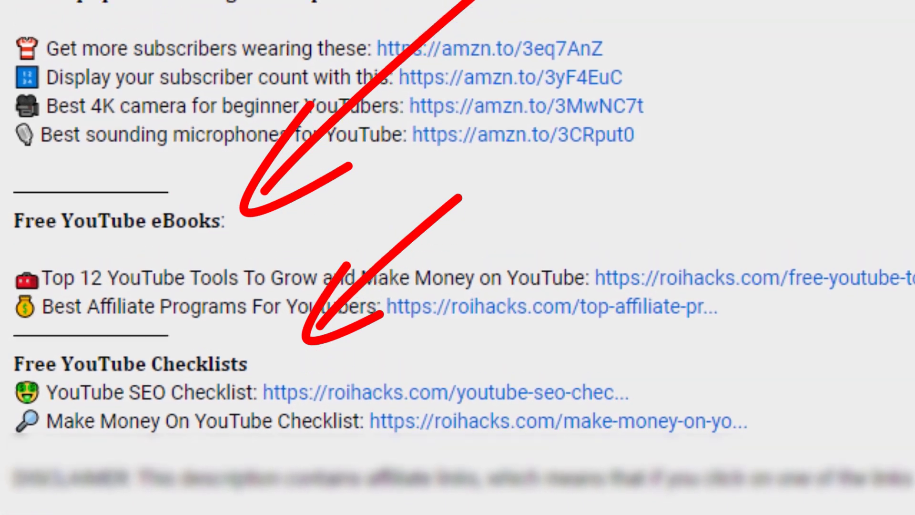
{"action": "scroll", "scroll_direction": "down", "scroll_amount": 3}
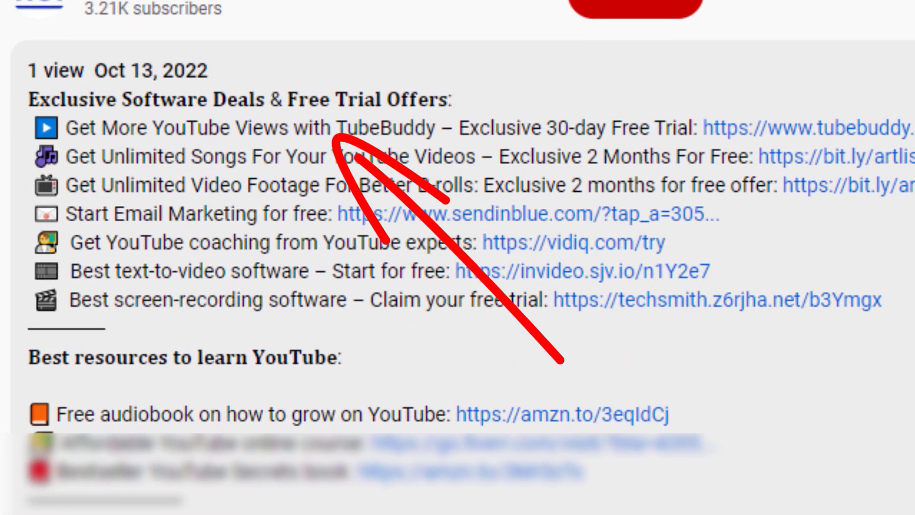
{"action": "scroll", "scroll_direction": "down", "scroll_amount": 3}
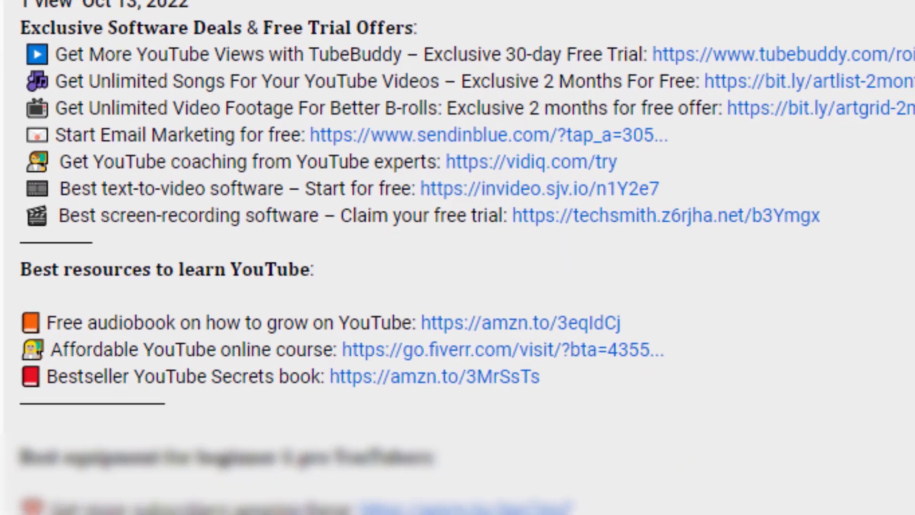